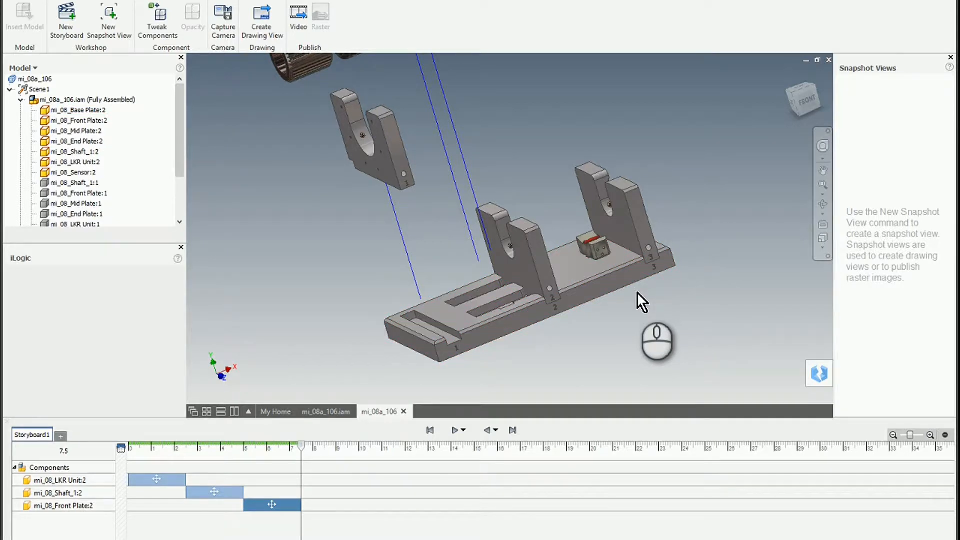
mouse_move(631, 303)
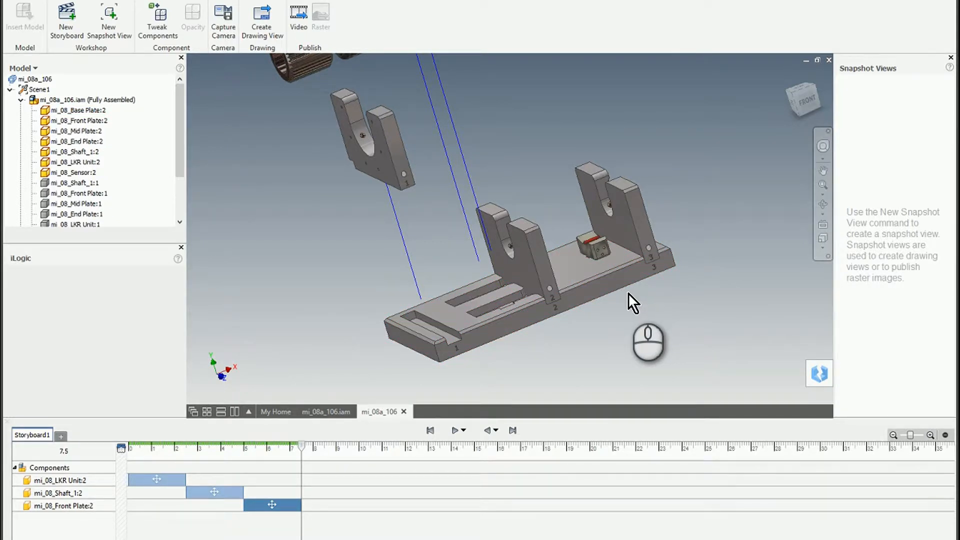
mouse_move(636, 342)
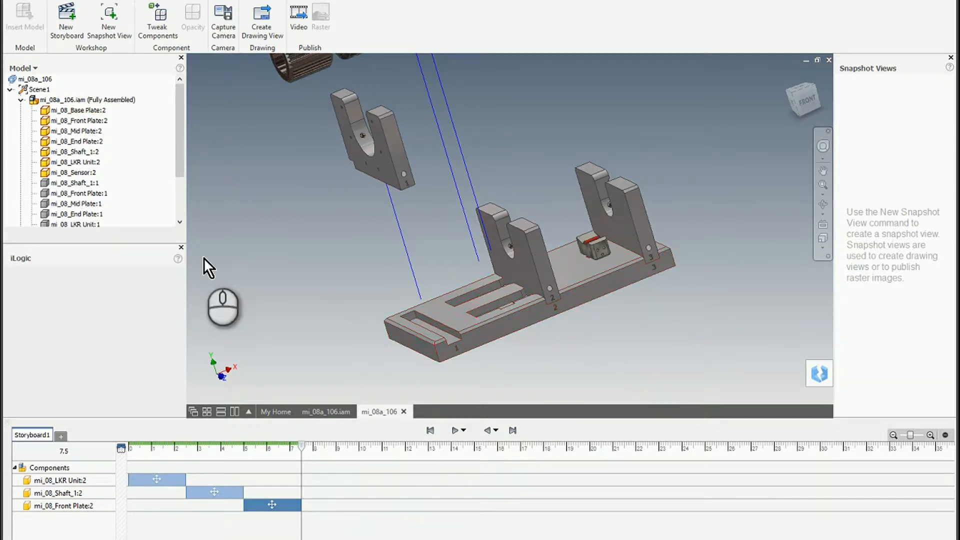
mouse_move(265, 181)
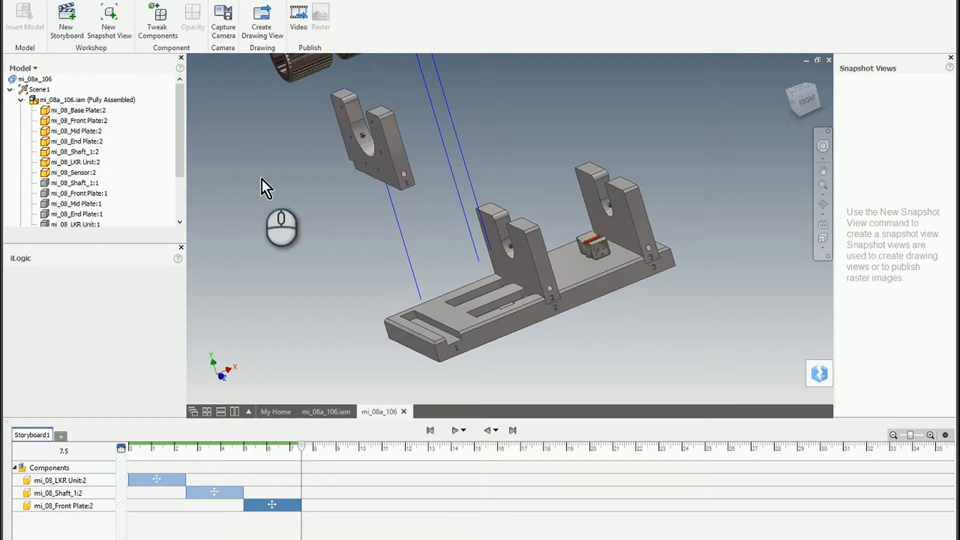
mouse_move(530, 205)
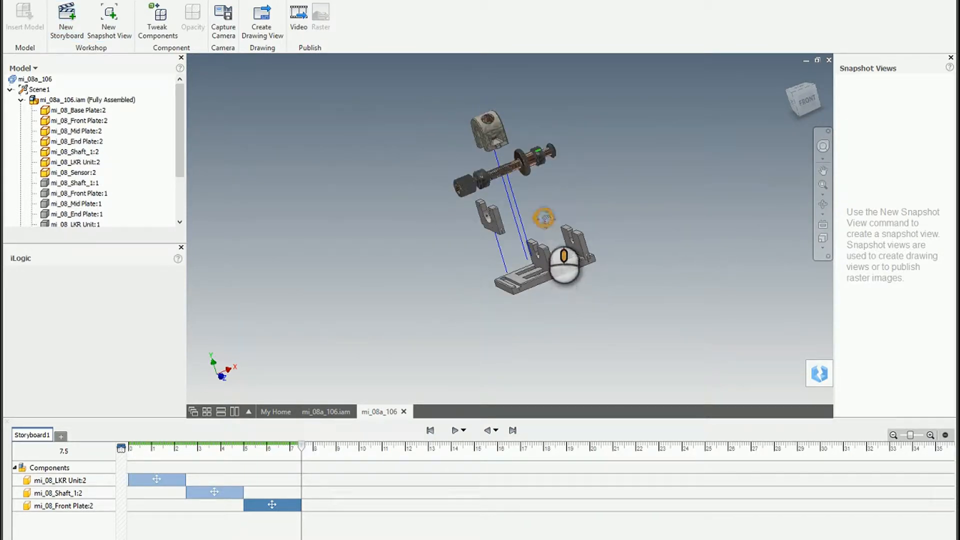
Add tweaks lifting the Mid Plate and End Plate upward off the base after the Front Plate move
left_click(76, 99)
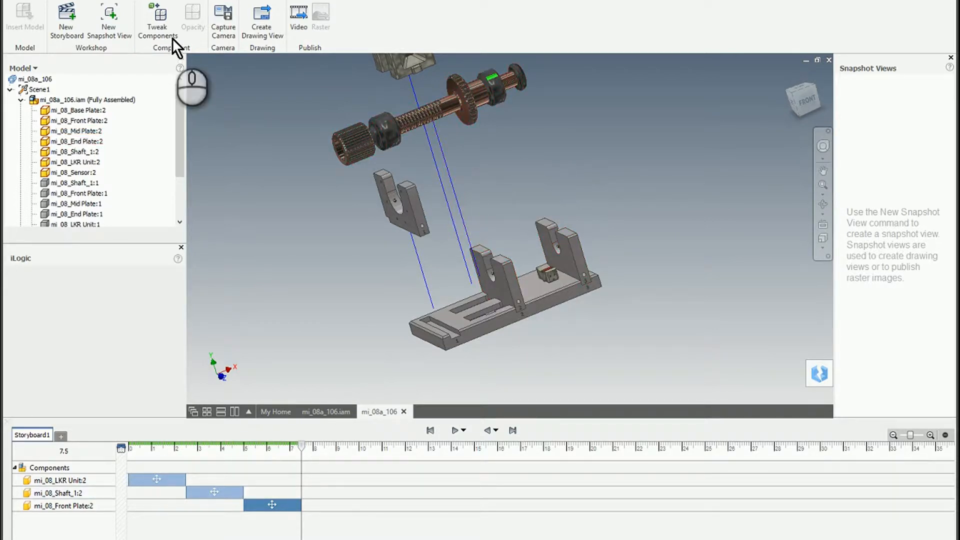
left_click(157, 20)
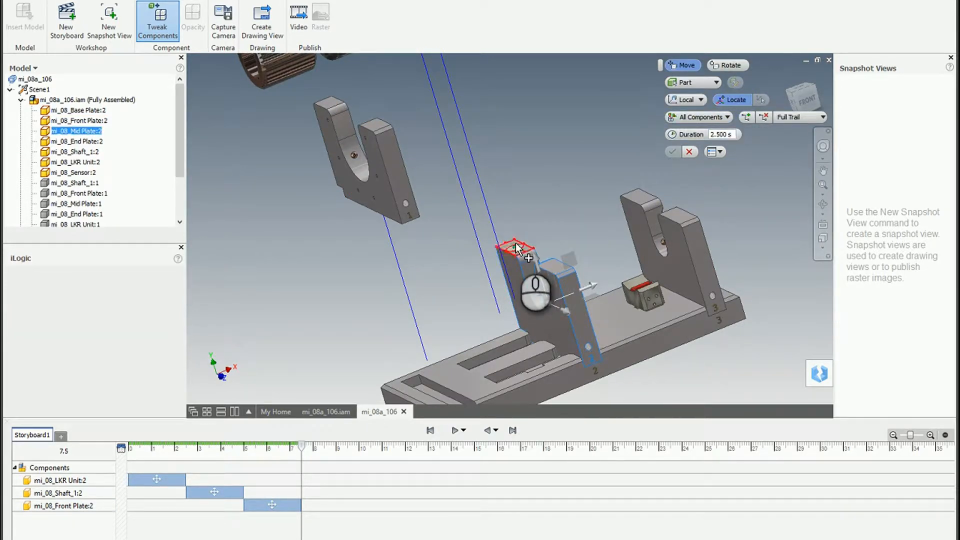
left_click_drag(517, 251, 479, 153)
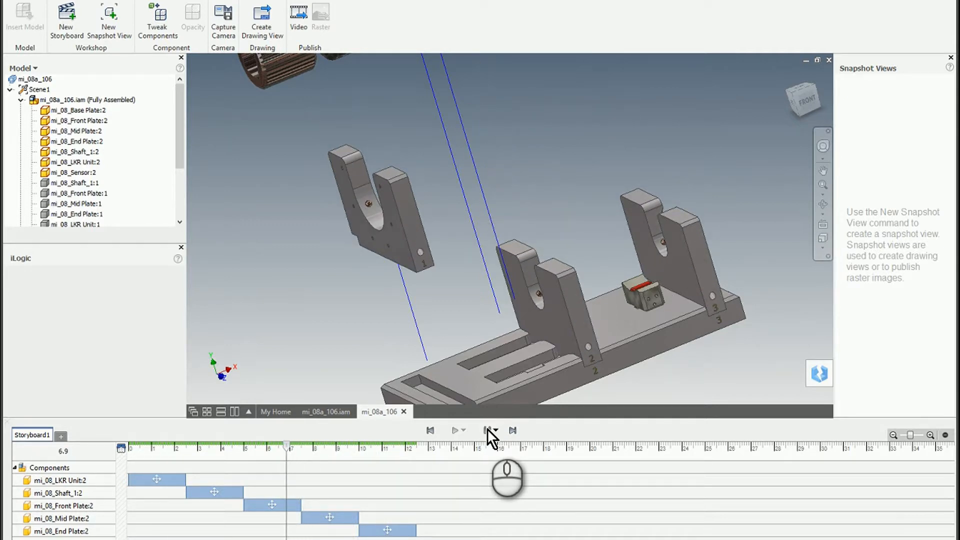
left_click_drag(288, 443, 214, 443)
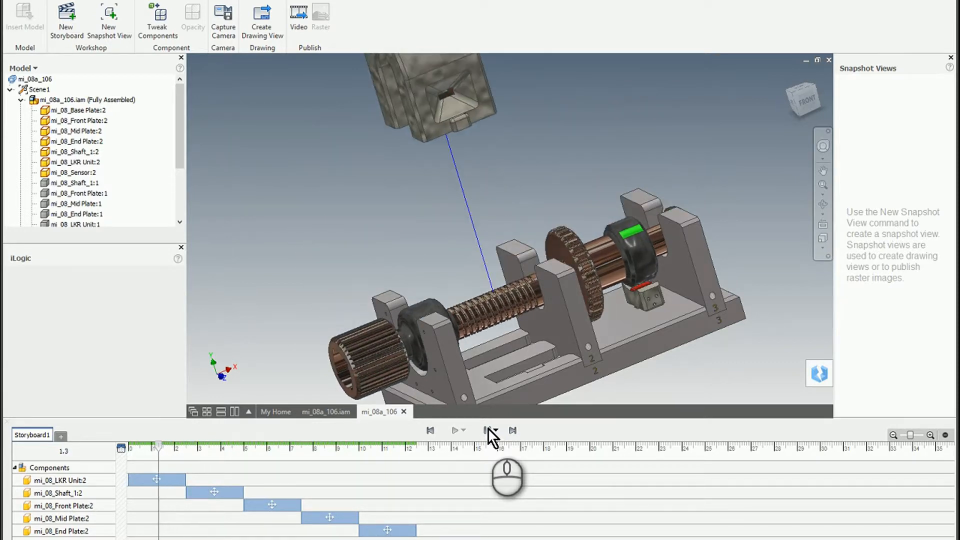
left_click(486, 431)
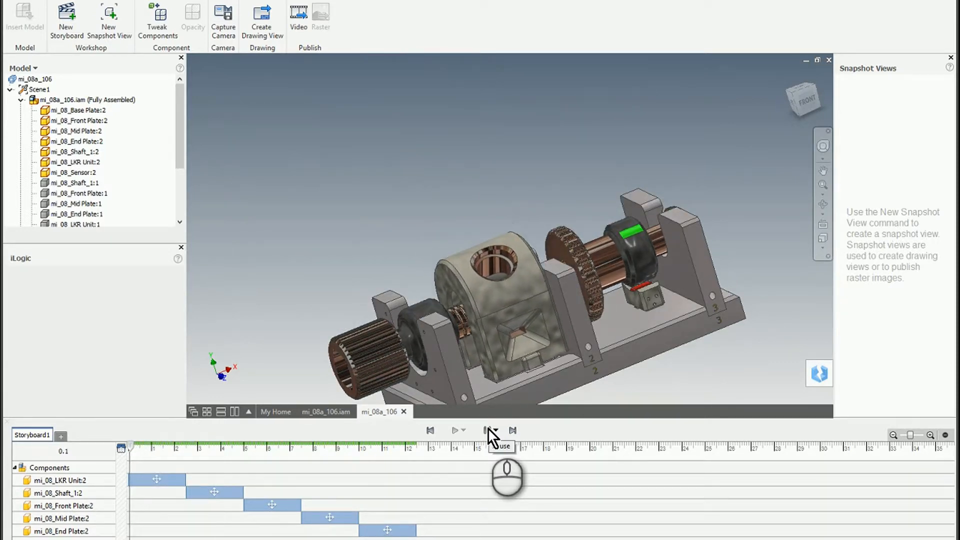
left_click(487, 430)
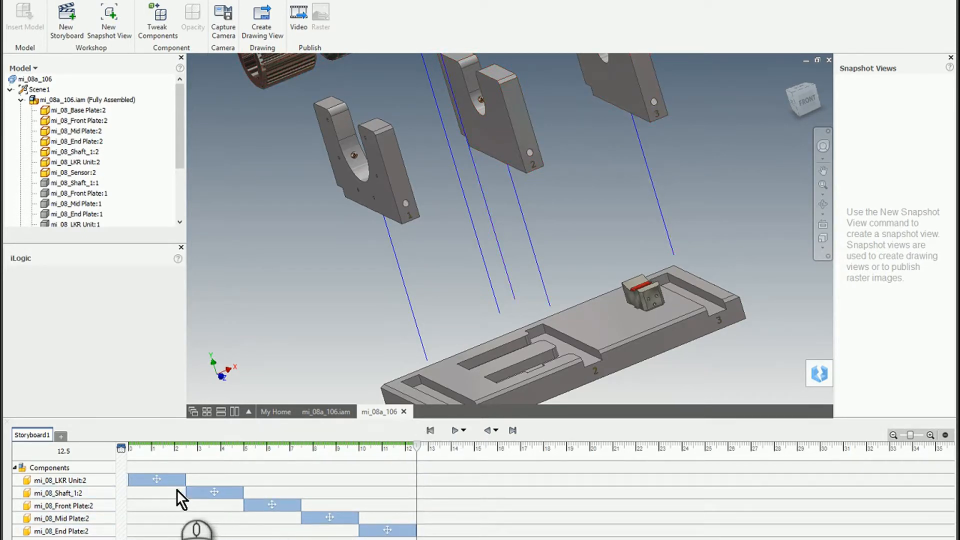
left_click(65, 507)
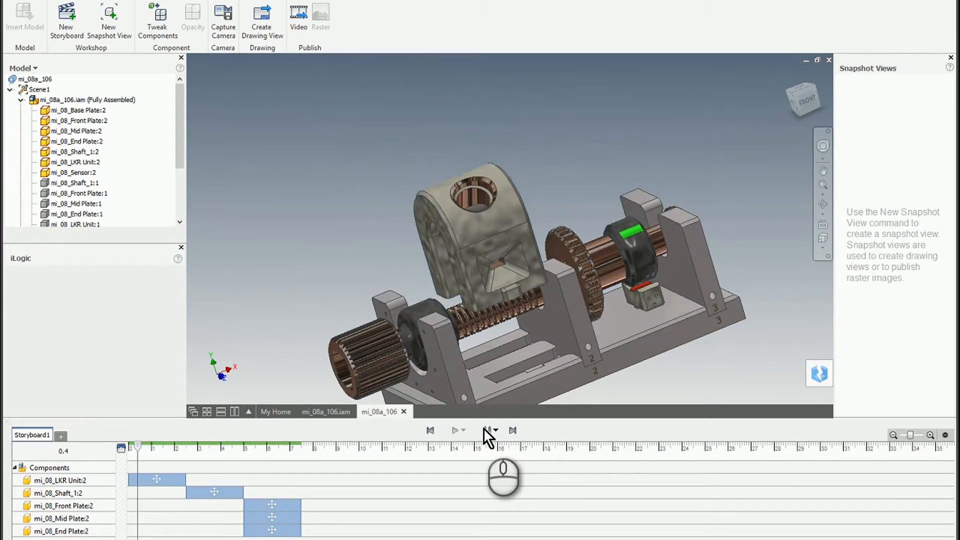
Play the storyboard to confirm the three plates lift together in one time step
left_click(488, 430)
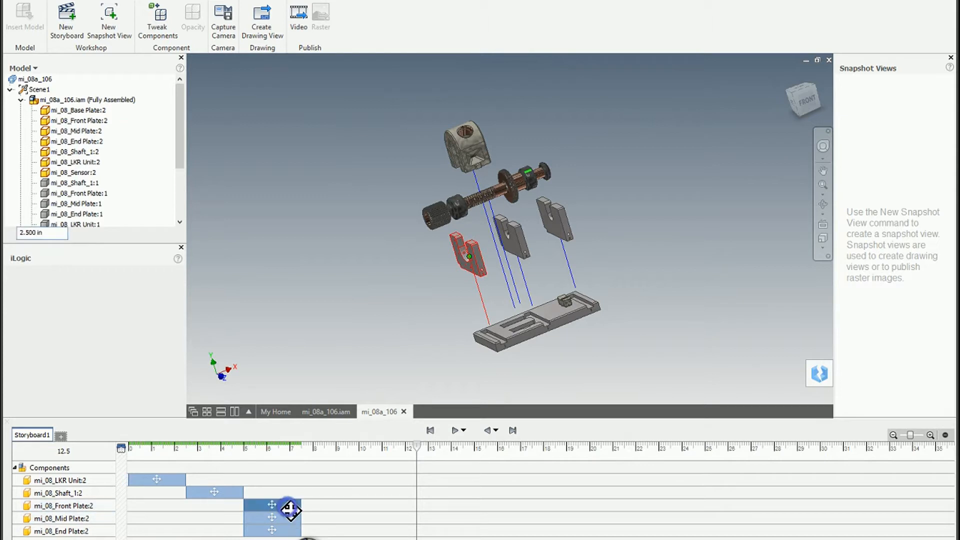
Bring up Edit Time for the grouped plate tweaks (start 5.00, duration 2.50, end 7.50)
right_click(289, 510)
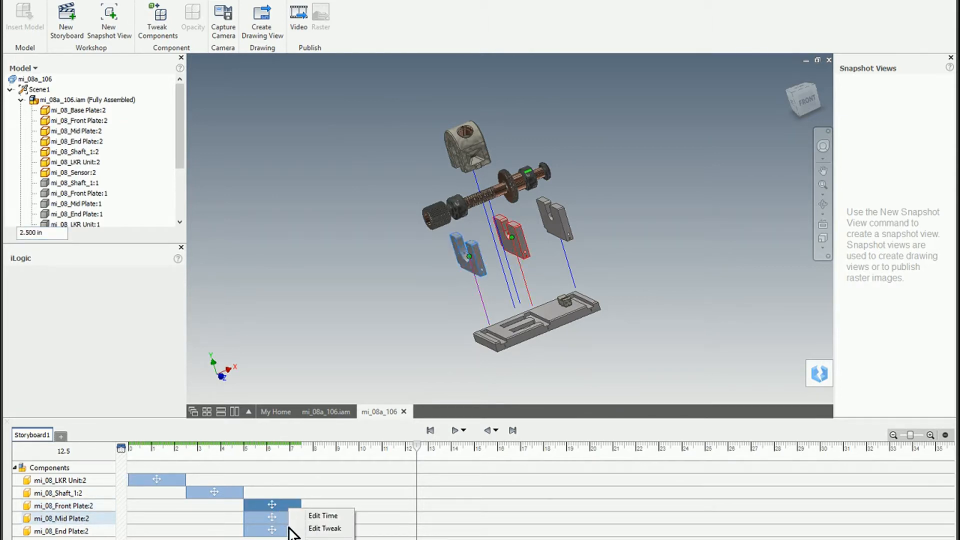
left_click(323, 516)
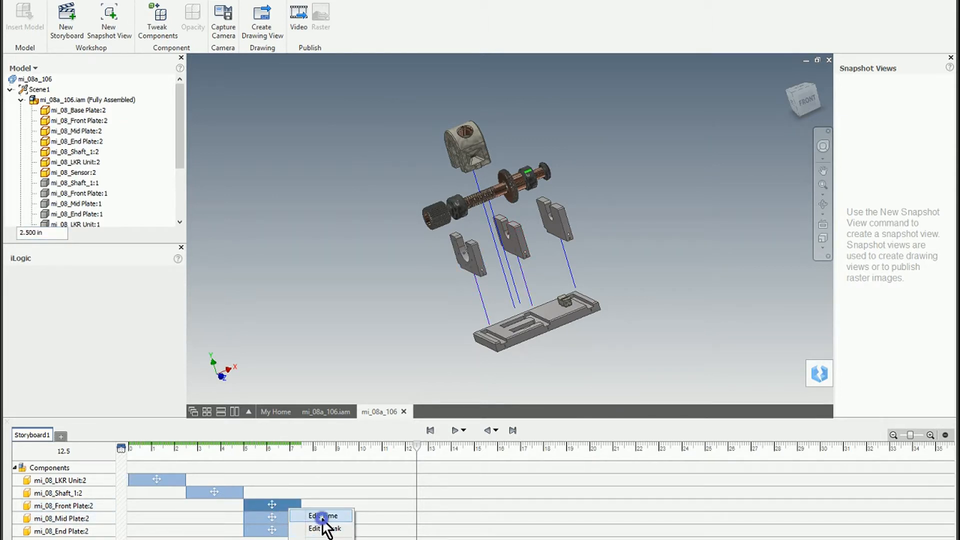
left_click(320, 516)
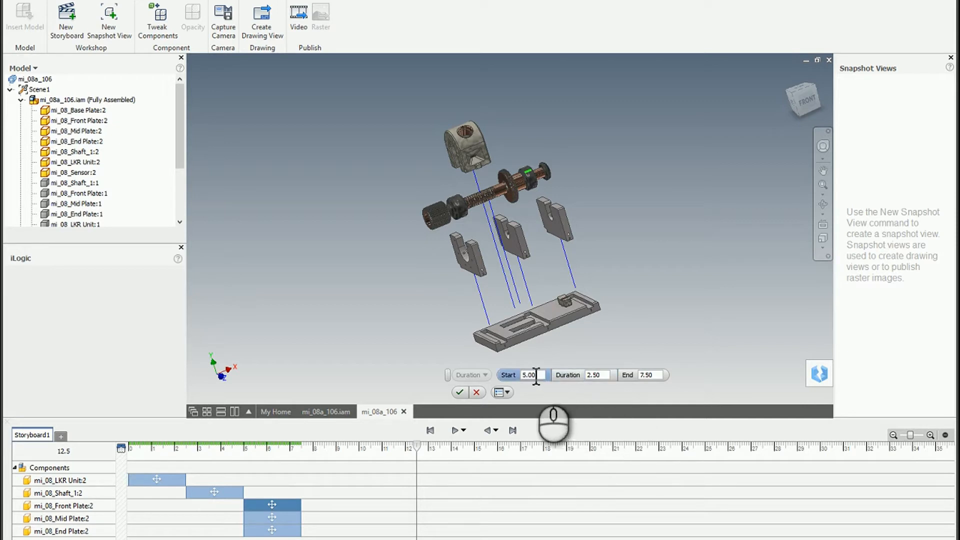